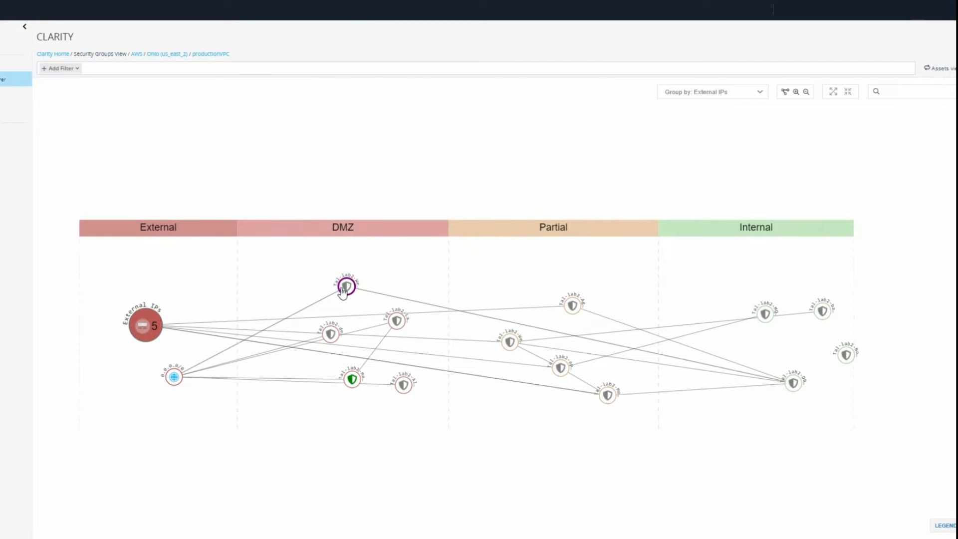
# Focus the DMZ map on the MongoSg security group node and show its details panel.
pyautogui.click(348, 288)
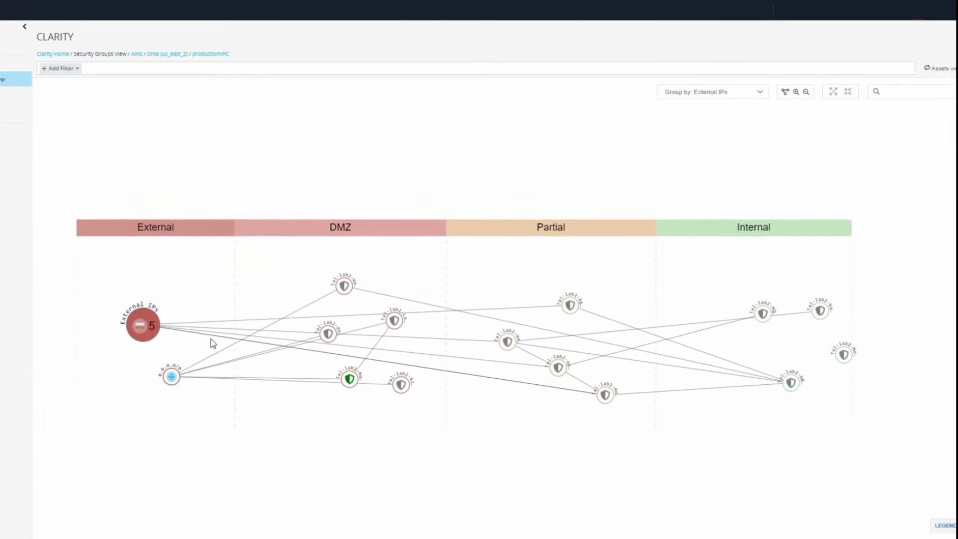
pyautogui.click(350, 380)
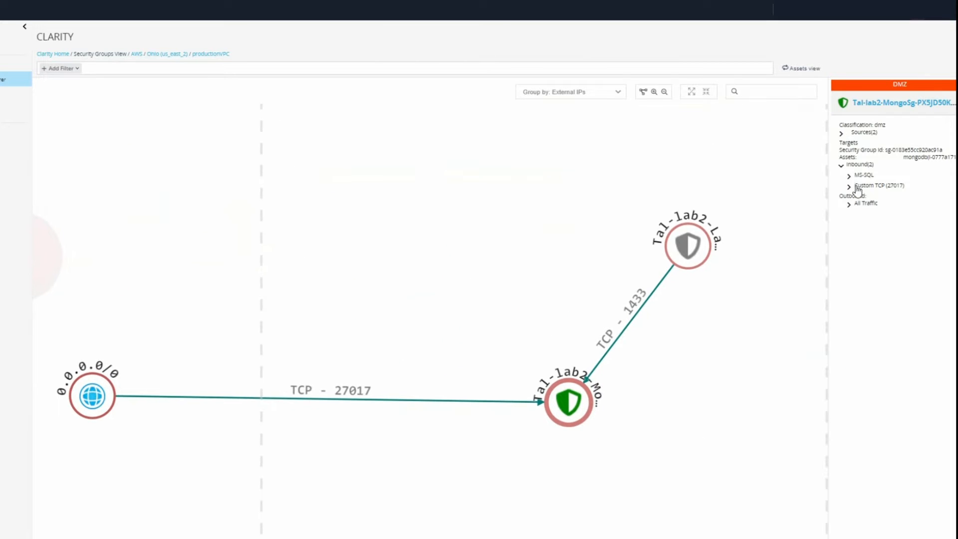
# Expand the MS-SQL and Custom TCP (27017) inbound rules, then clear the 'best practice' rulesets search.
pyautogui.click(864, 173)
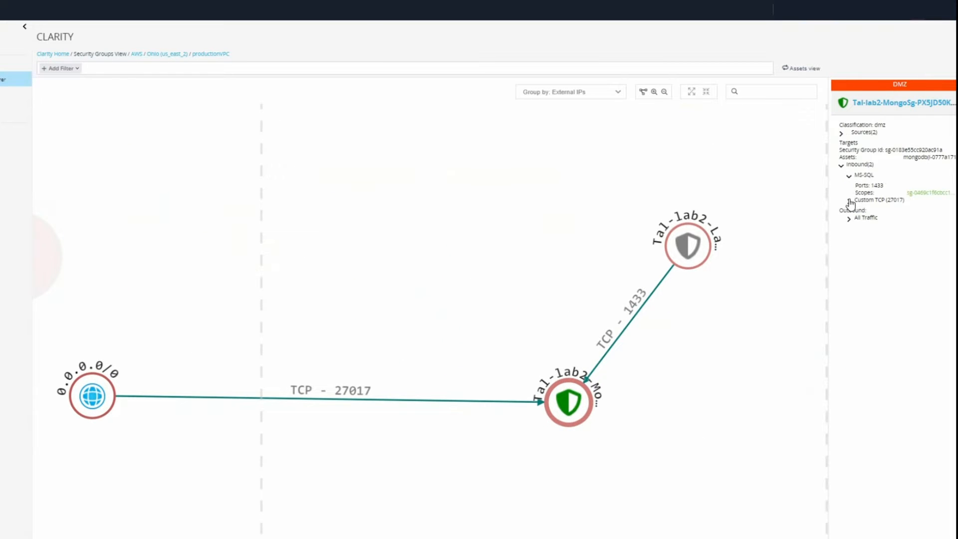
pyautogui.click(850, 200)
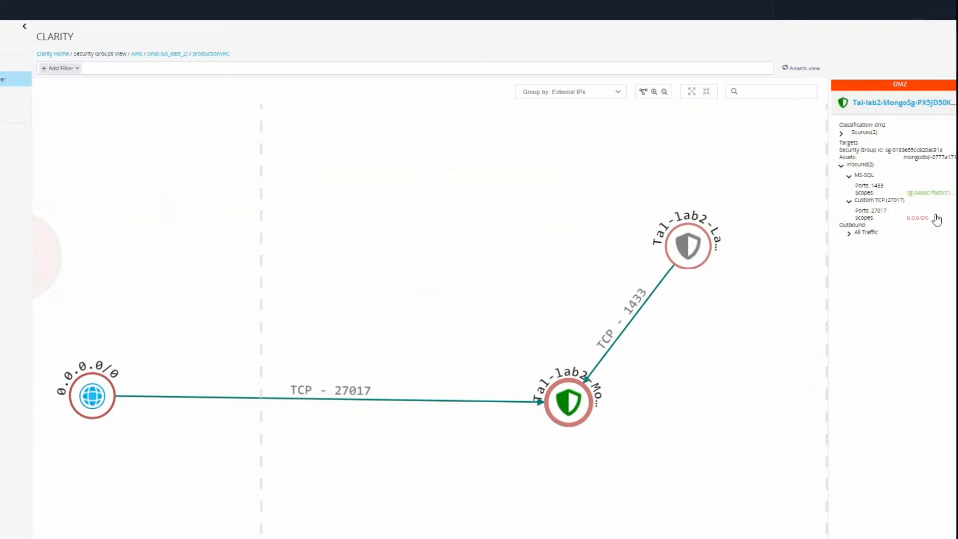
pyautogui.moveTo(911, 230)
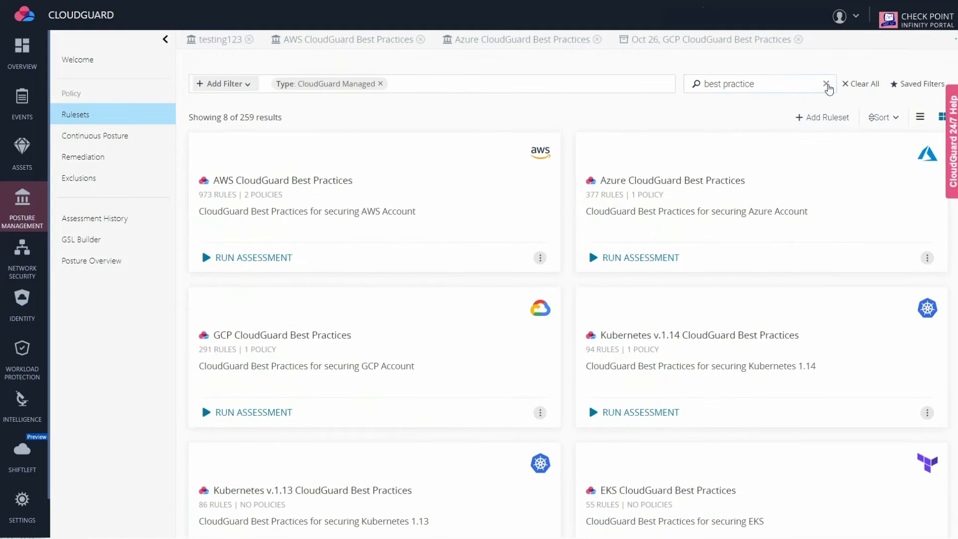
pyautogui.click(827, 84)
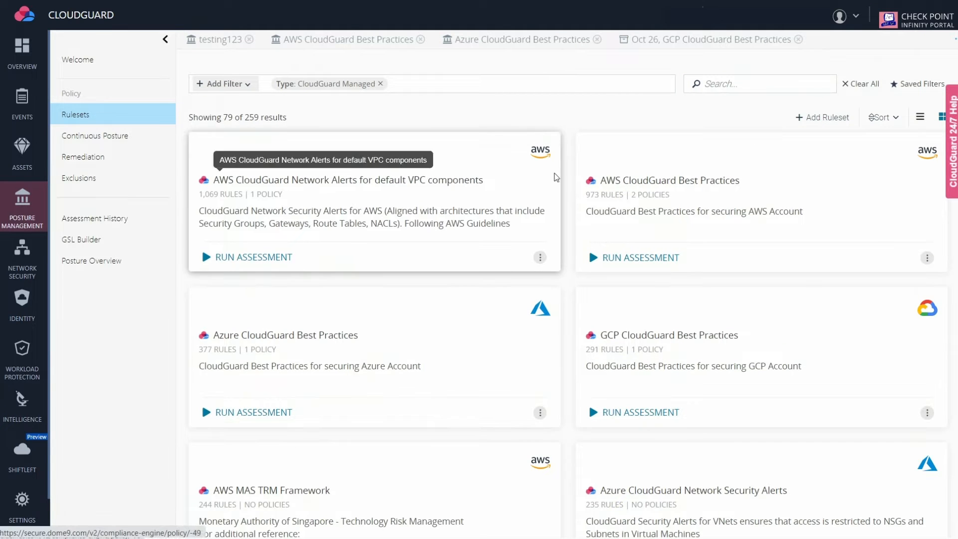
# Build a GSL rule on VPC requiring hasFlowLogs=true and test it against AWS.
pyautogui.click(80, 239)
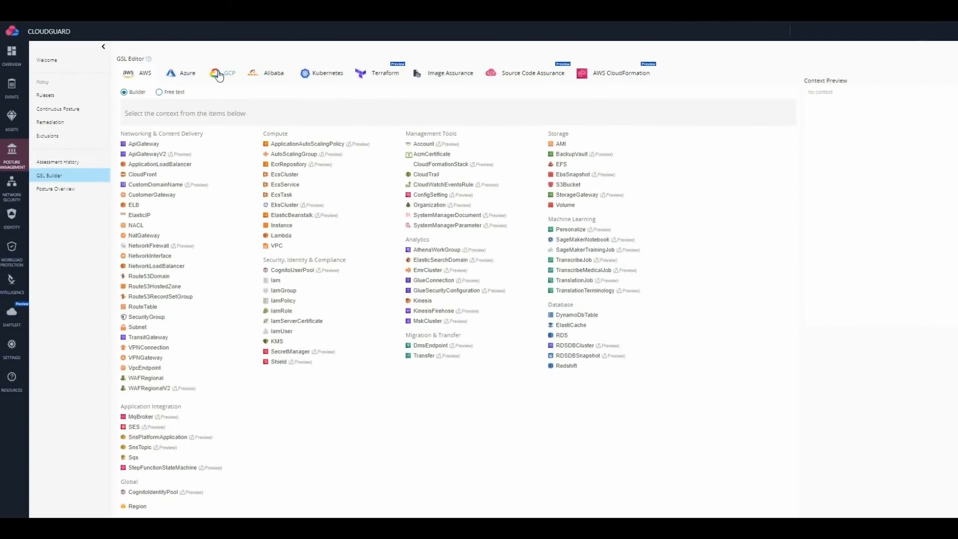
pyautogui.click(277, 246)
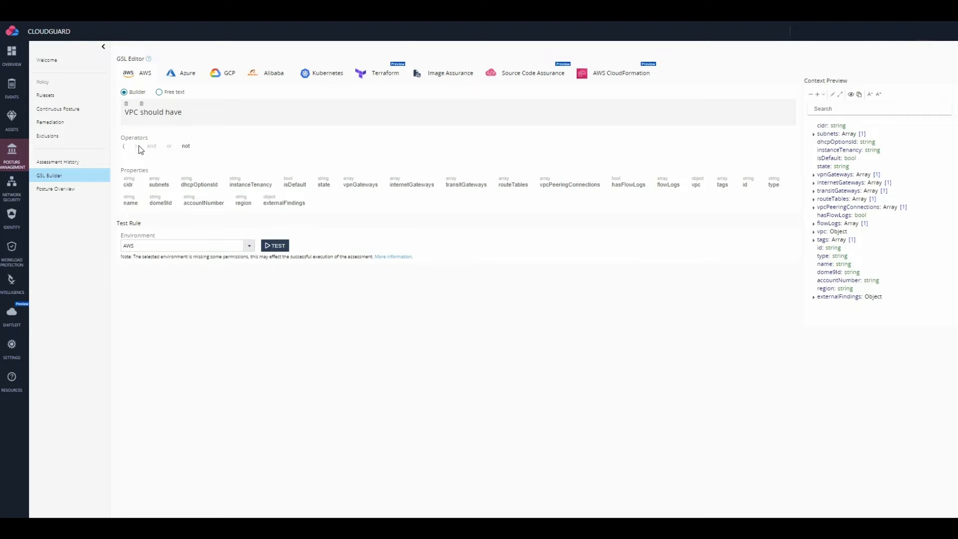
pyautogui.click(275, 246)
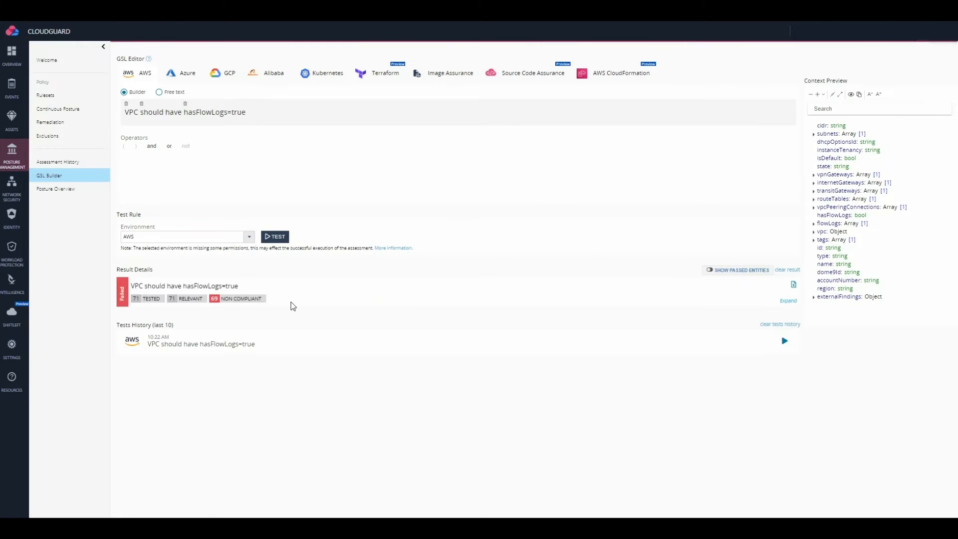
# Show the GetBucketLocation activity timeline for the CloudTrail bucket in Activity Explorer.
pyautogui.click(12, 217)
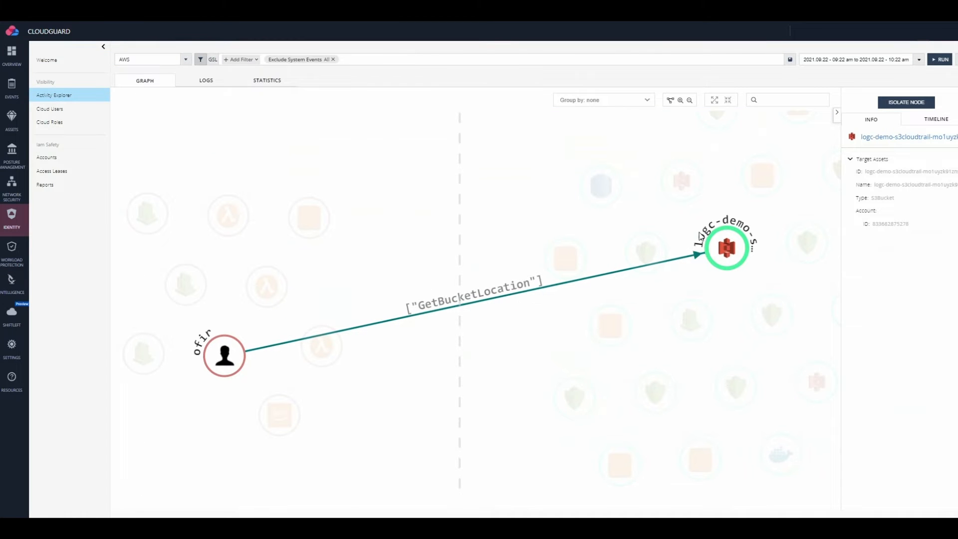
pyautogui.click(936, 119)
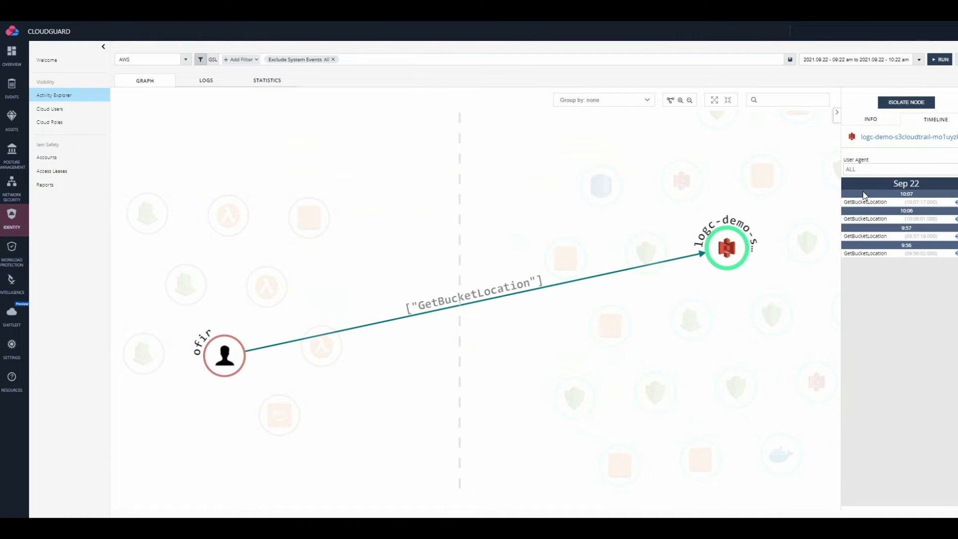
pyautogui.click(12, 89)
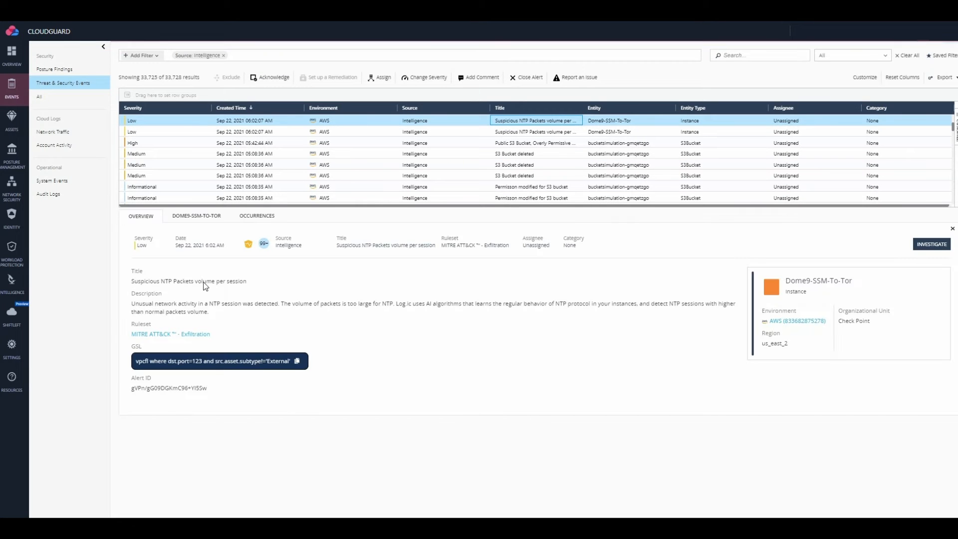
pyautogui.moveTo(369, 313)
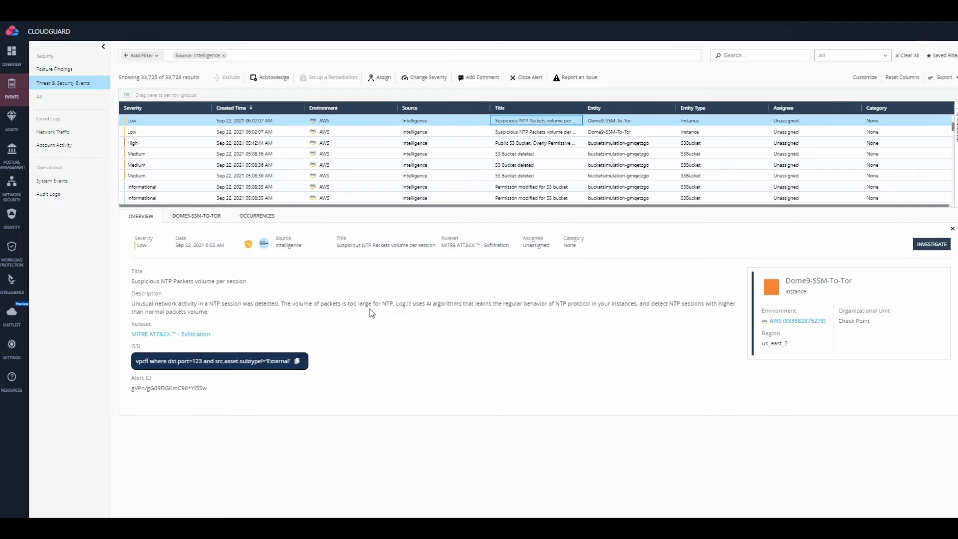
# Show the Overview of the Suspicious NTP Packets volume per session security event.
pyautogui.doubleClick(434, 304)
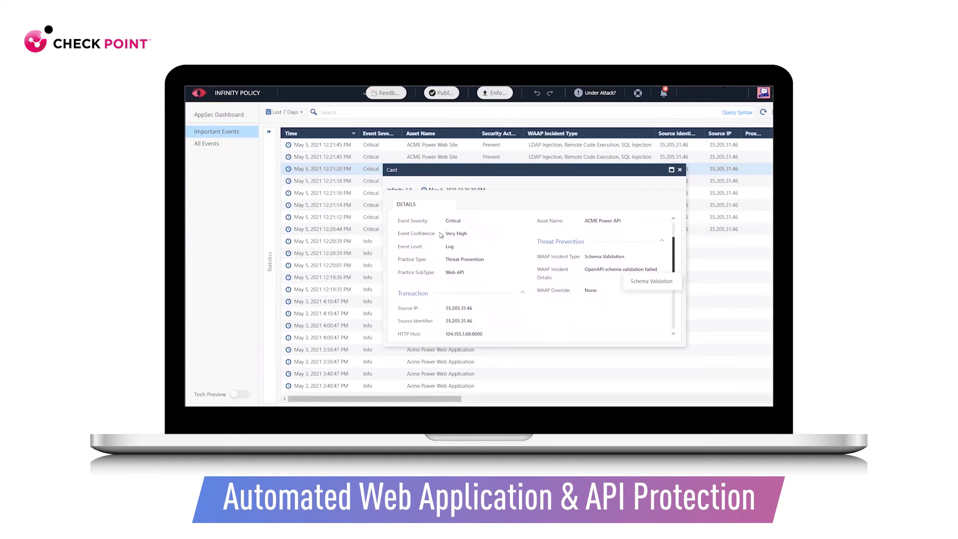
pyautogui.moveTo(469, 239)
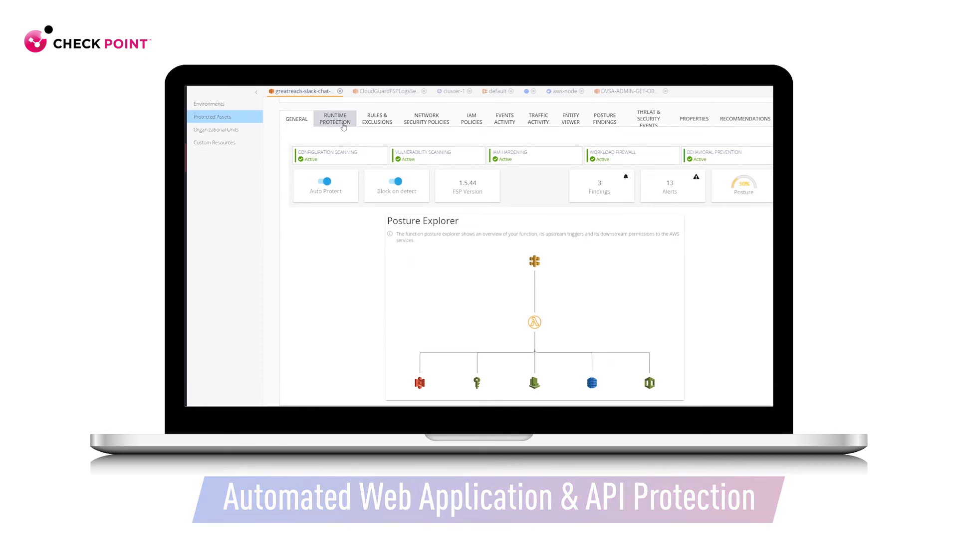
# View the function's Runtime Protection whitelist, then the May 7 Demo-Cluster Kubernetes assessment results.
pyautogui.click(335, 119)
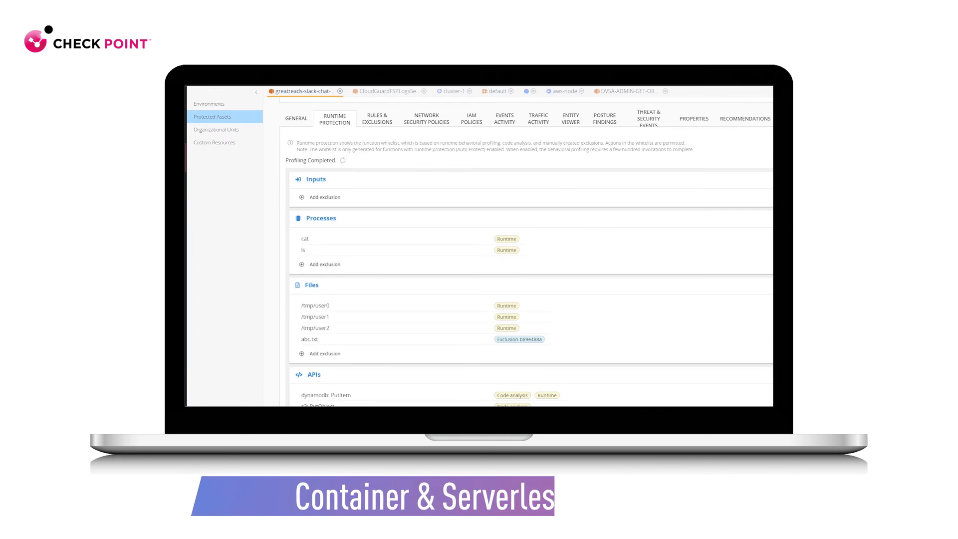
pyautogui.scroll(-3)
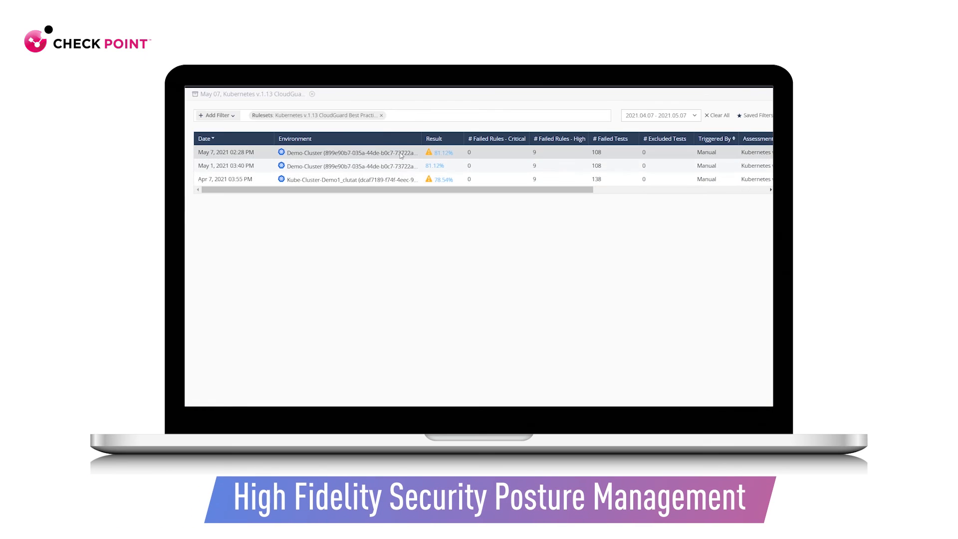
pyautogui.click(400, 152)
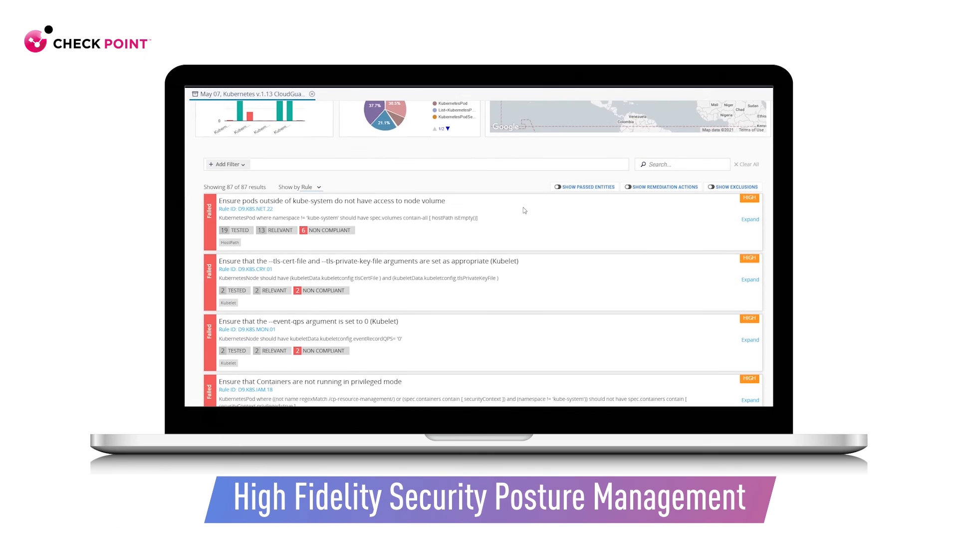